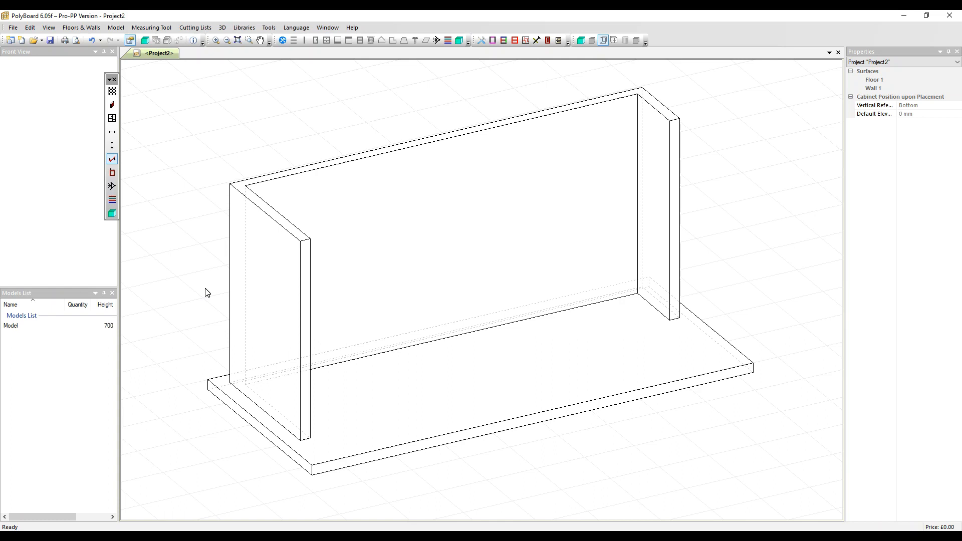
Set the View Angle to the top-view preset to see the walls in plan
{"action": "left_click", "coordinate": [111, 186]}
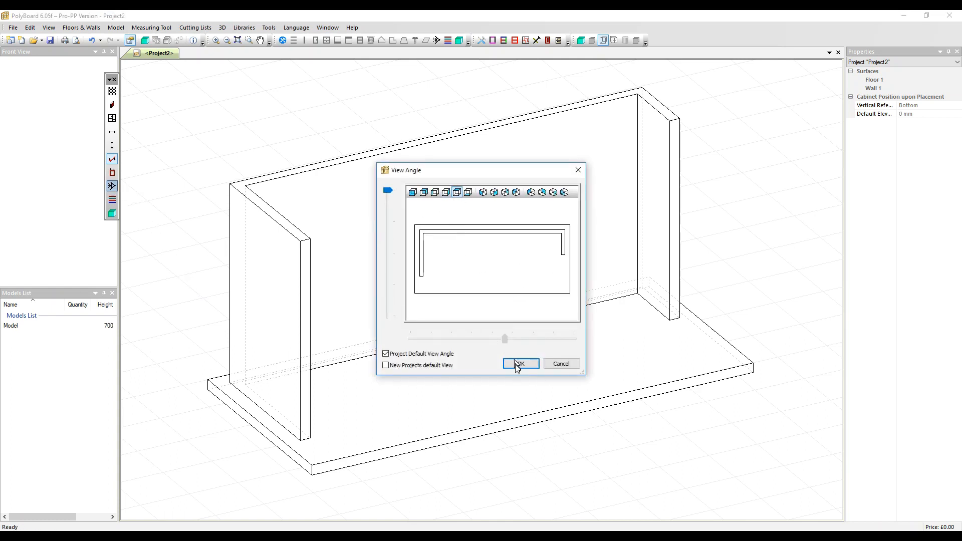
{"action": "left_click", "coordinate": [520, 363]}
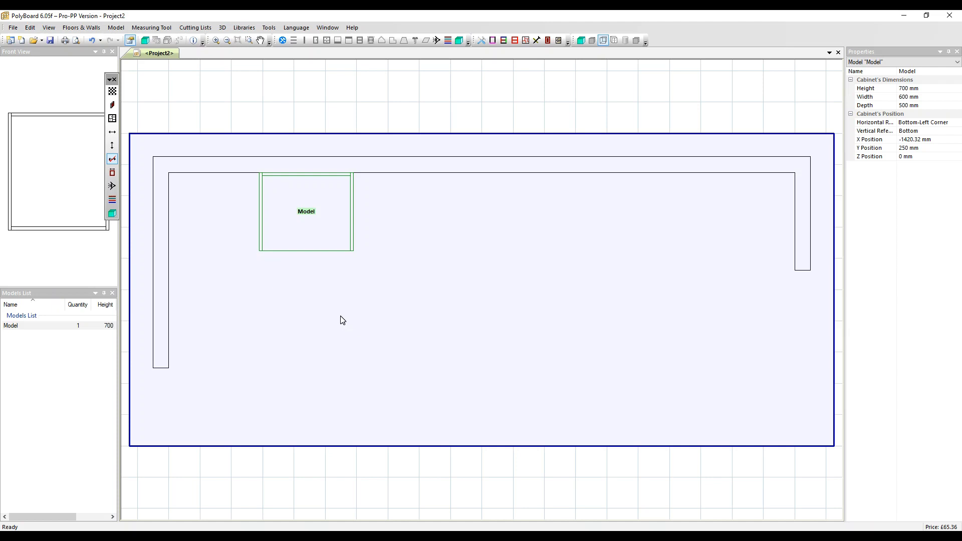
{"action": "mouse_move", "coordinate": [328, 258]}
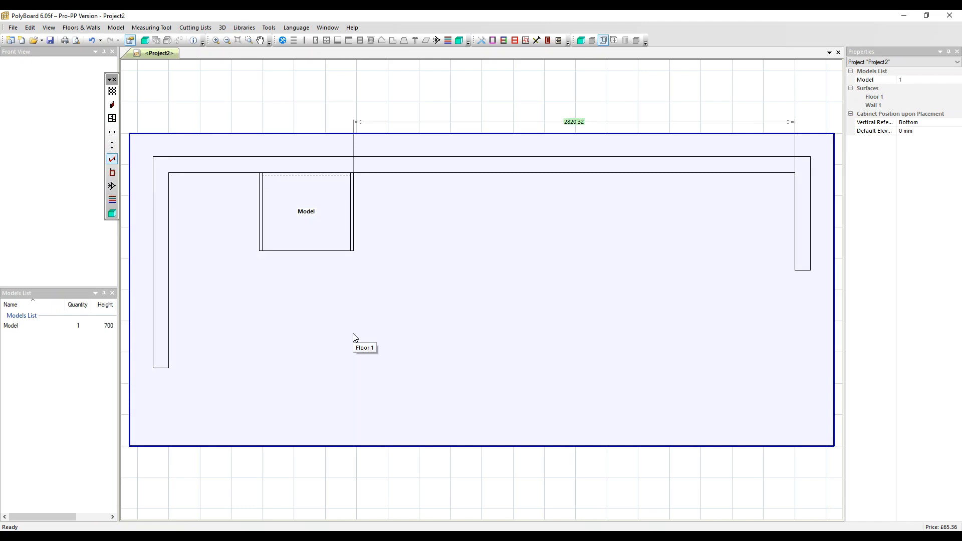
Move the Model cabinet 200 mm along X with Move Selection
{"action": "left_click", "coordinate": [306, 211]}
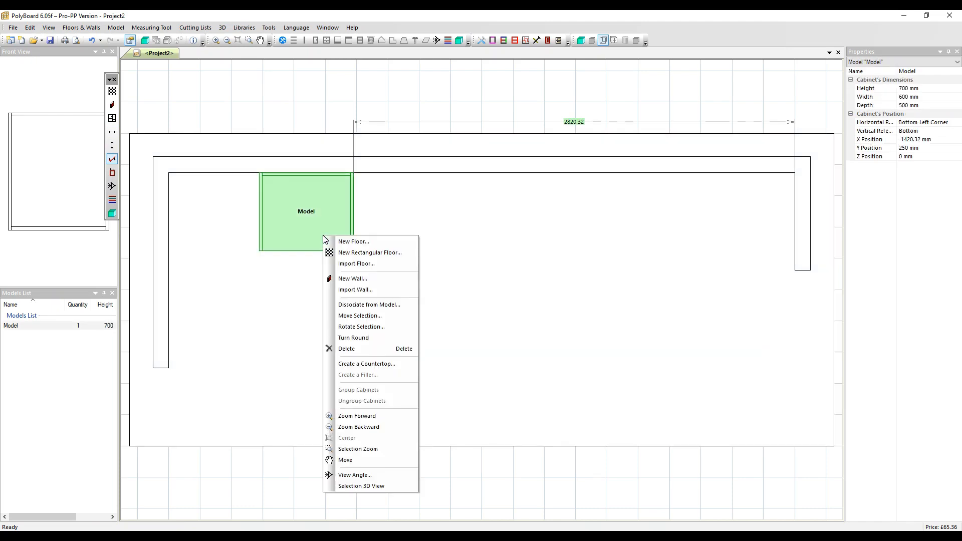
{"action": "mouse_move", "coordinate": [359, 316]}
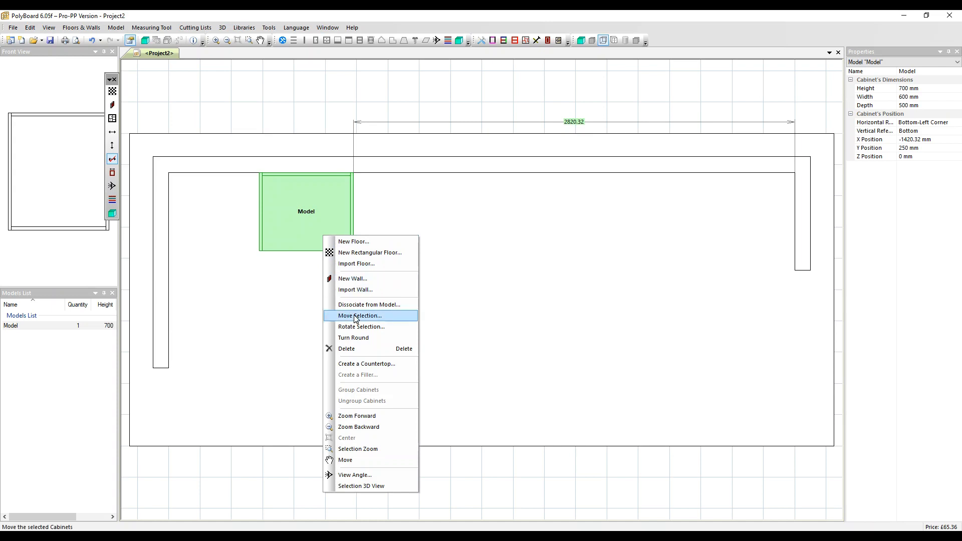
{"action": "mouse_move", "coordinate": [369, 335]}
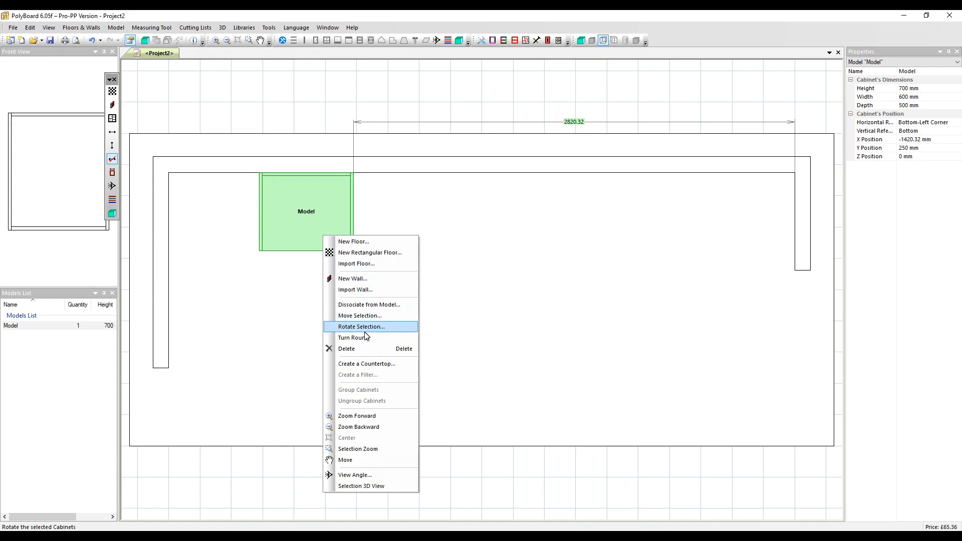
{"action": "mouse_move", "coordinate": [363, 319]}
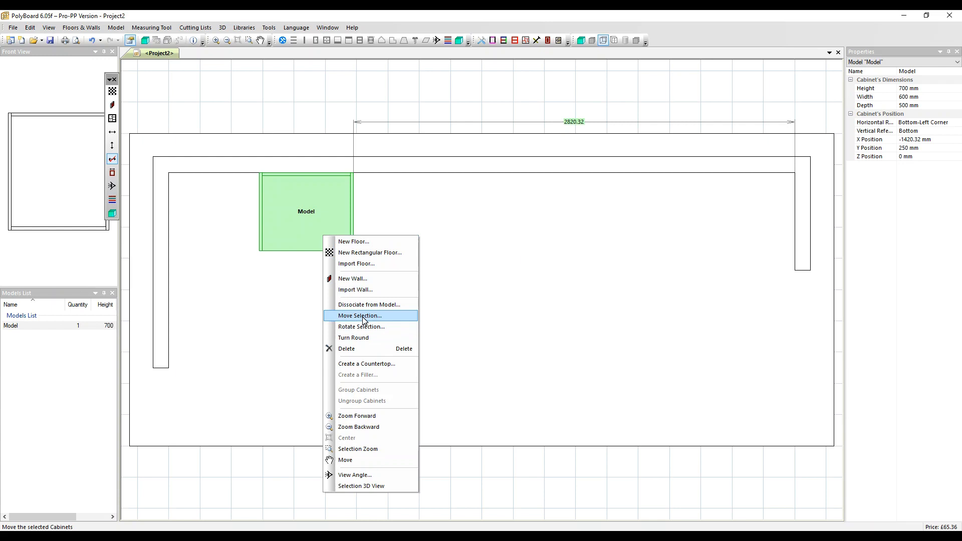
{"action": "left_click", "coordinate": [358, 315]}
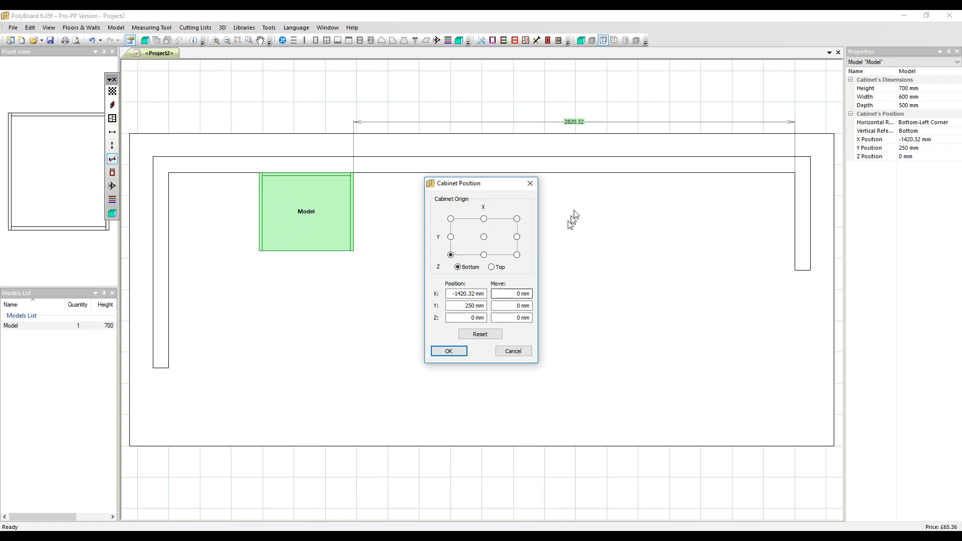
{"action": "mouse_move", "coordinate": [568, 133]}
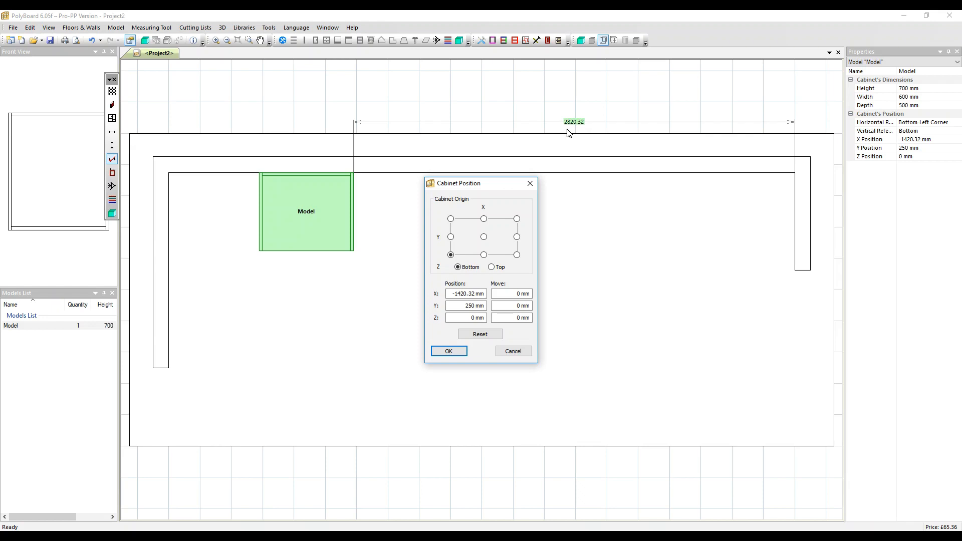
{"action": "type", "text": "20"}
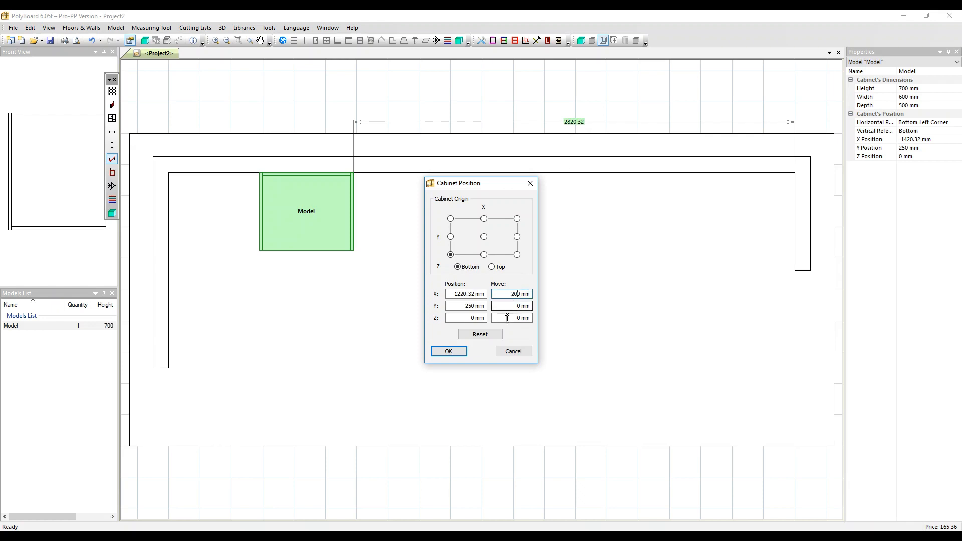
{"action": "left_click", "coordinate": [449, 351]}
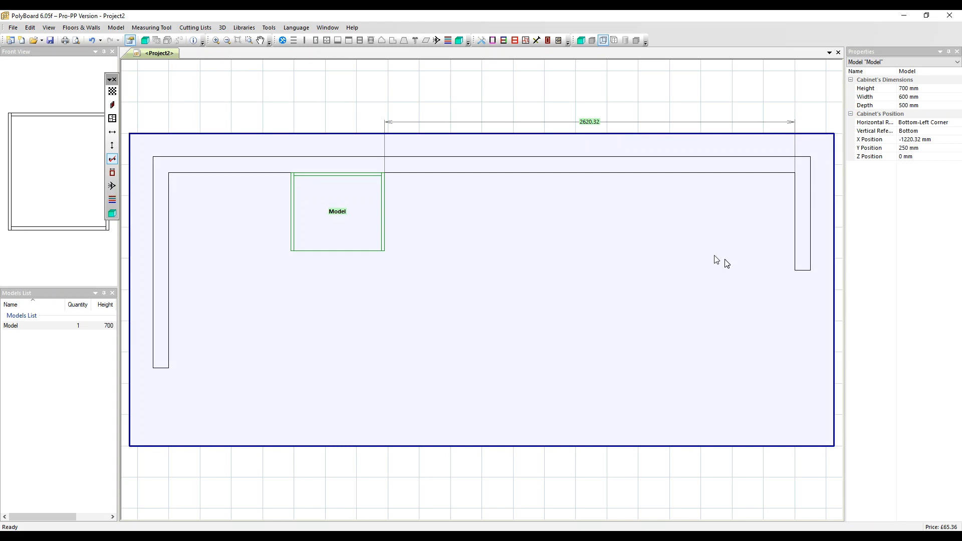
{"action": "left_click", "coordinate": [337, 212]}
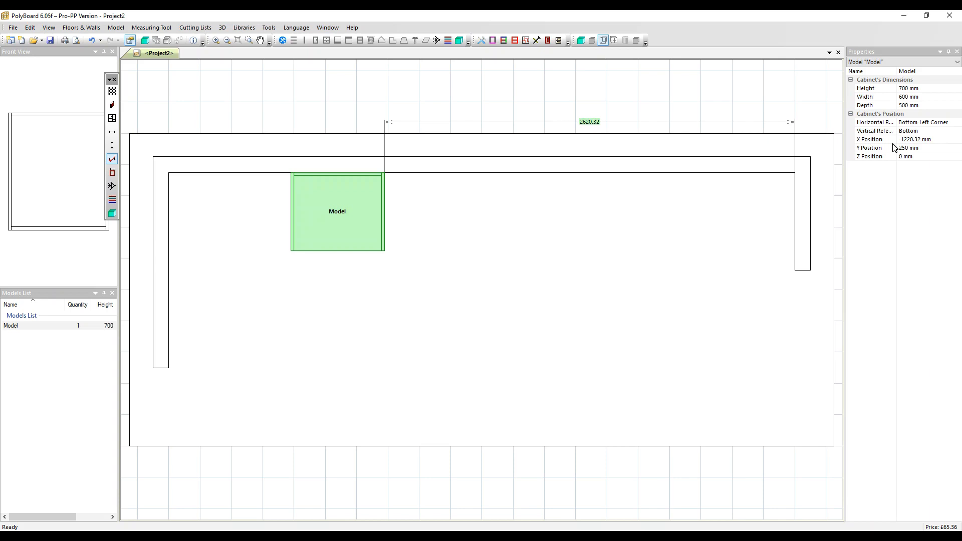
{"action": "mouse_move", "coordinate": [377, 213]}
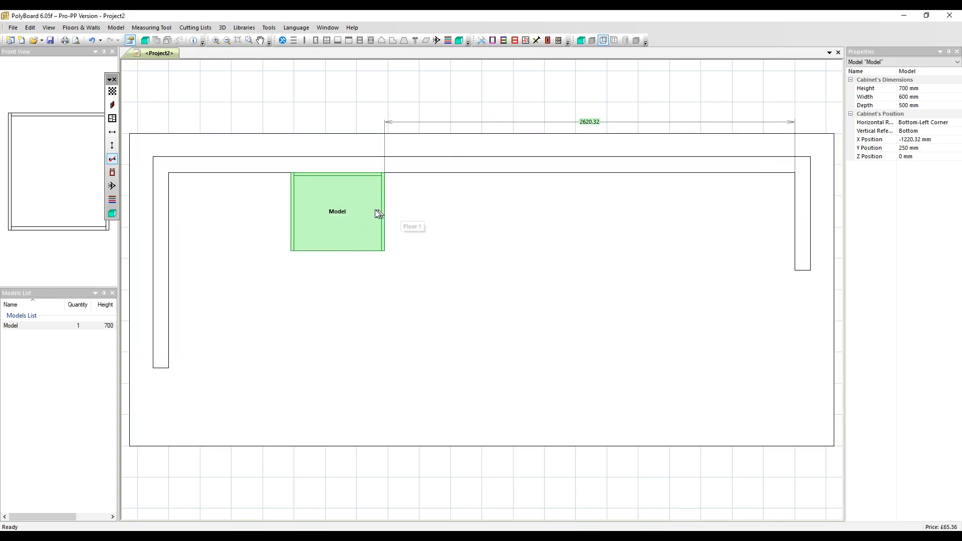
{"action": "right_click", "coordinate": [368, 211]}
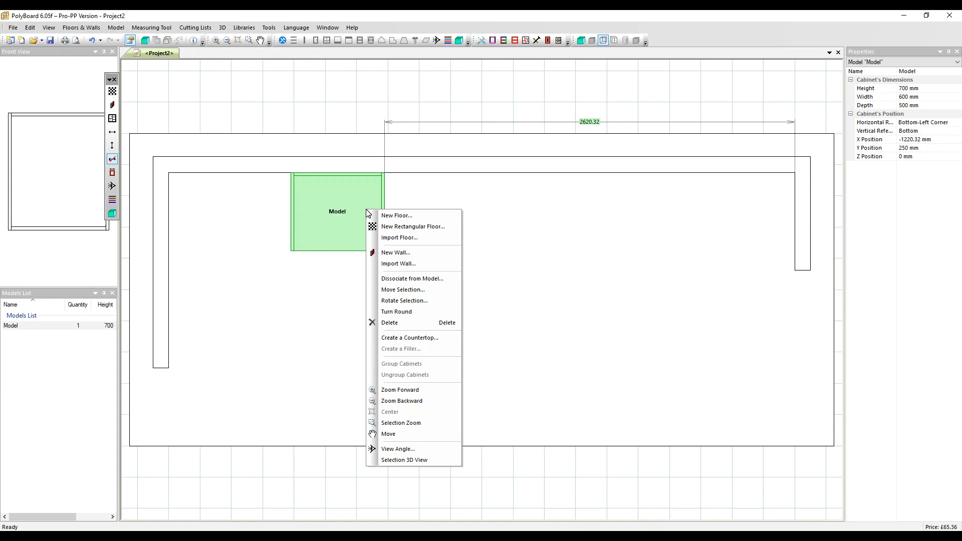
{"action": "left_click", "coordinate": [402, 290]}
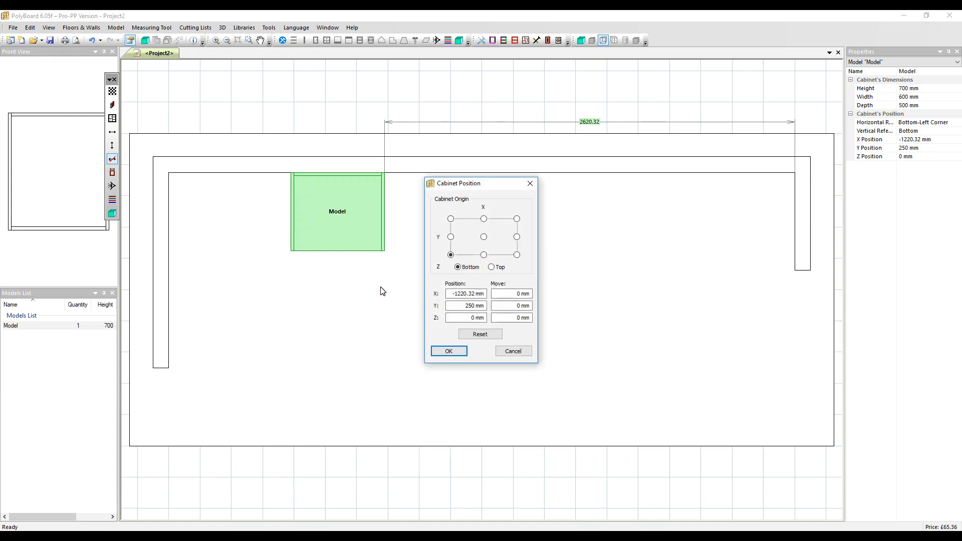
{"action": "mouse_move", "coordinate": [440, 313]}
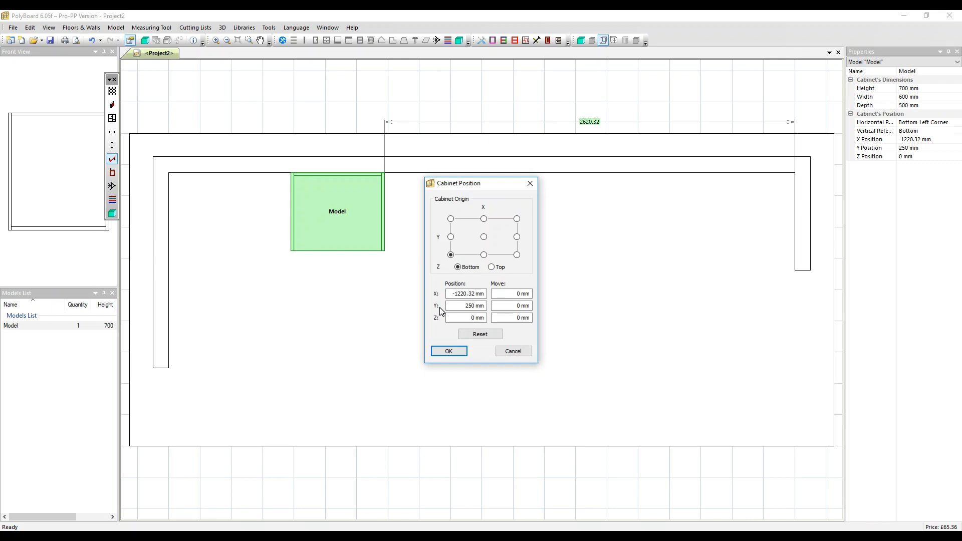
{"action": "left_click", "coordinate": [510, 306]}
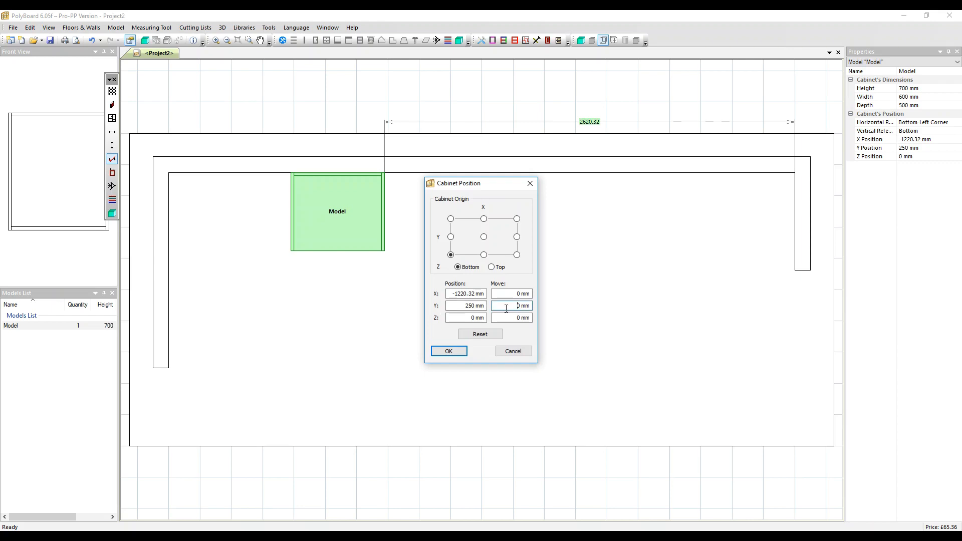
{"action": "type", "text": "-200"}
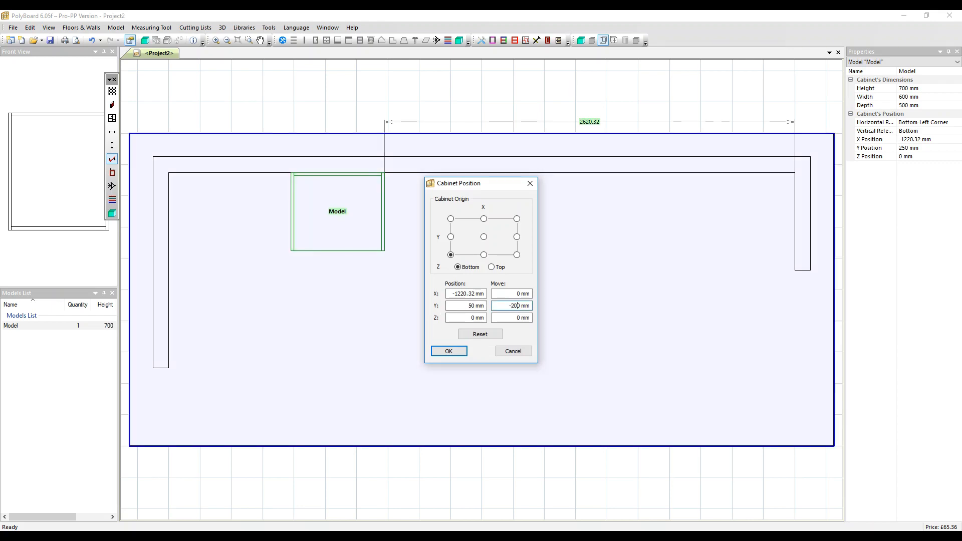
{"action": "left_click", "coordinate": [449, 350]}
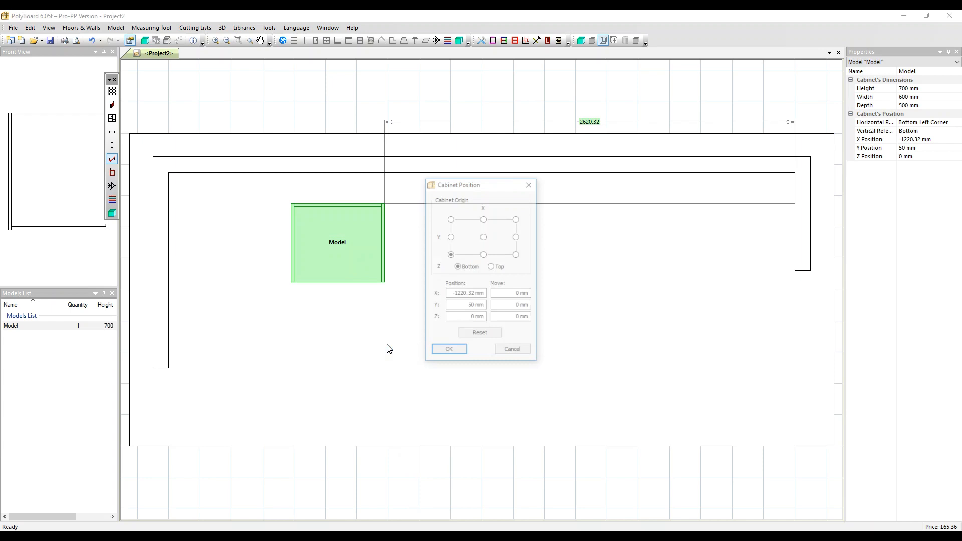
{"action": "type", "text": "200"}
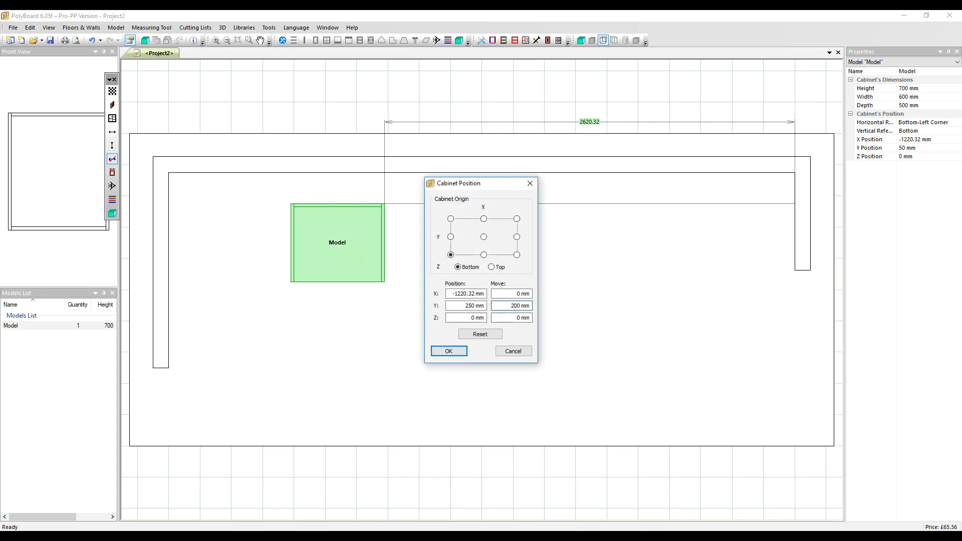
{"action": "left_click", "coordinate": [448, 350]}
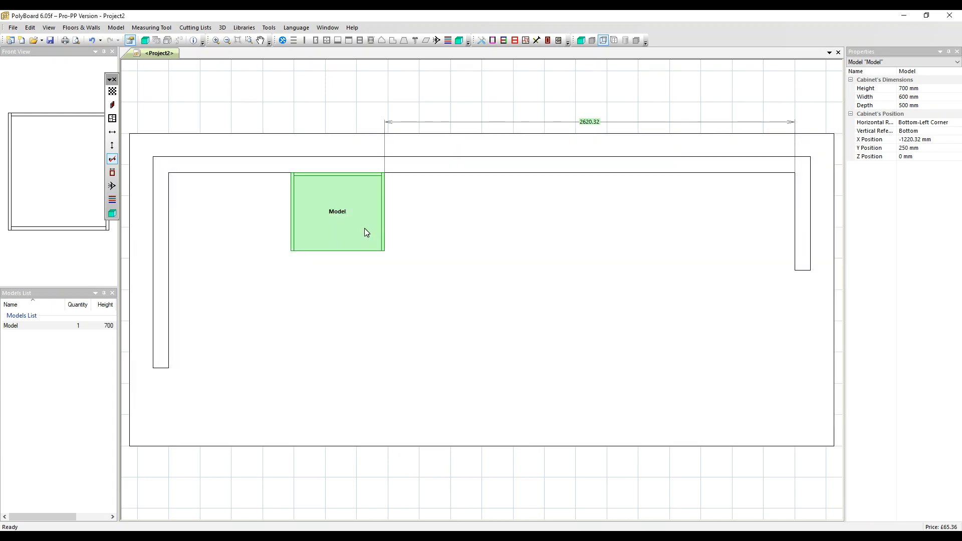
{"action": "mouse_move", "coordinate": [367, 233]}
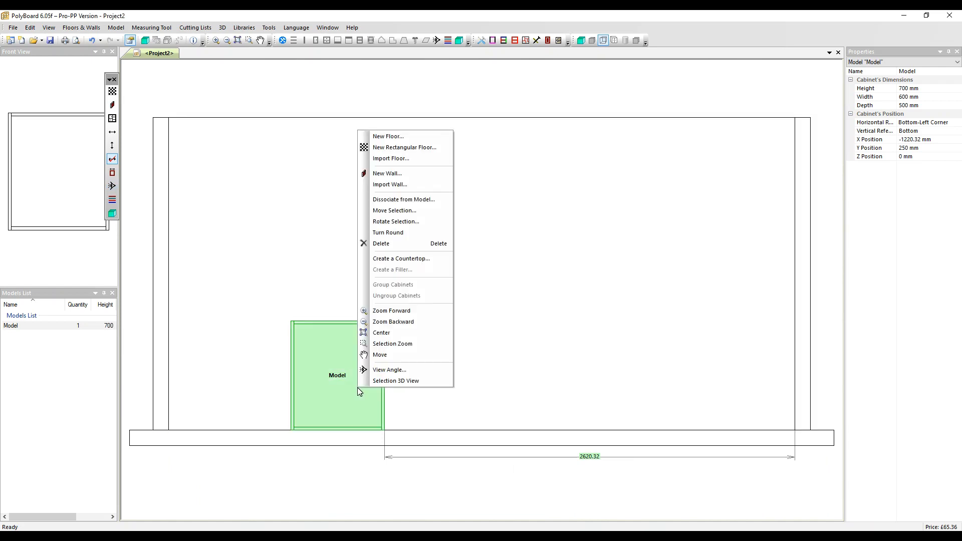
Lift the Model cabinet by entering a 200 mm Z move
{"action": "left_click", "coordinate": [394, 209]}
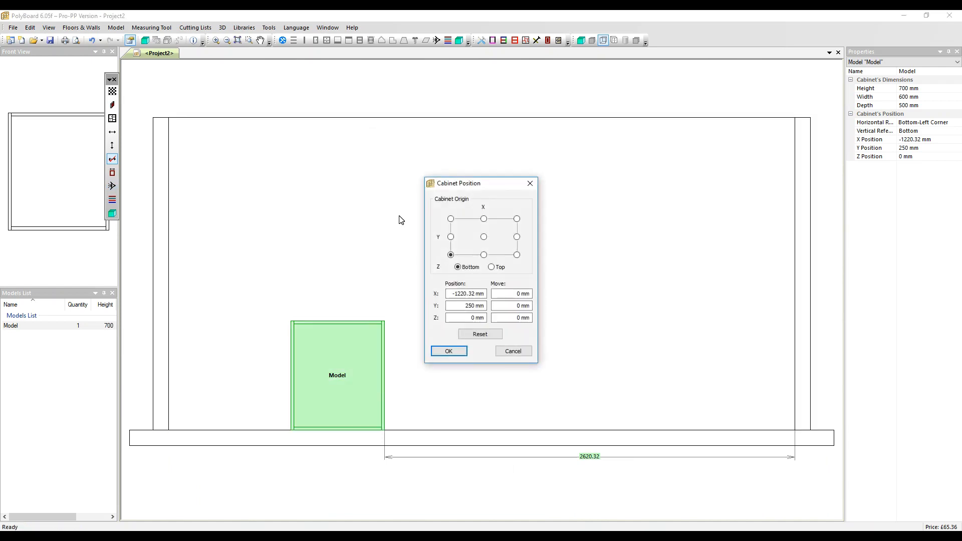
{"action": "type", "text": "200"}
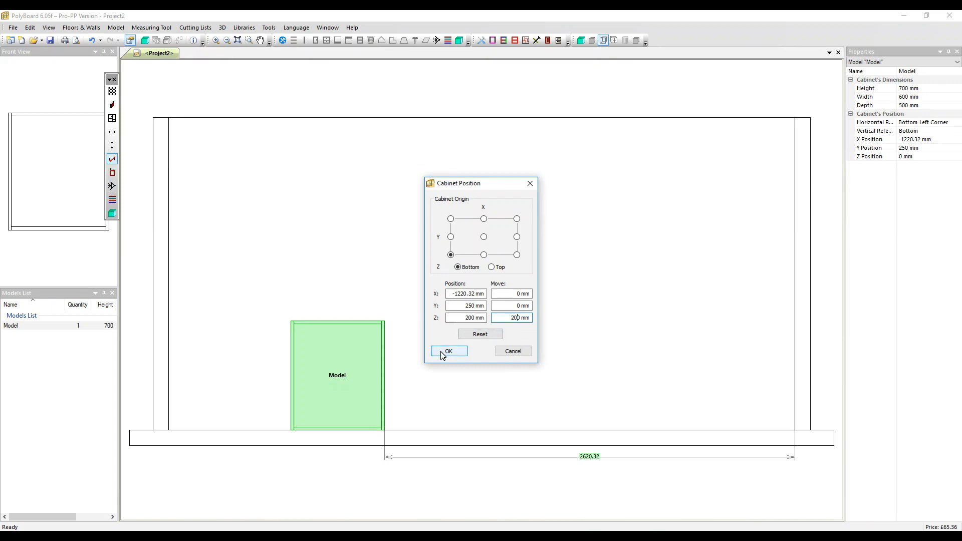
{"action": "left_click", "coordinate": [448, 351]}
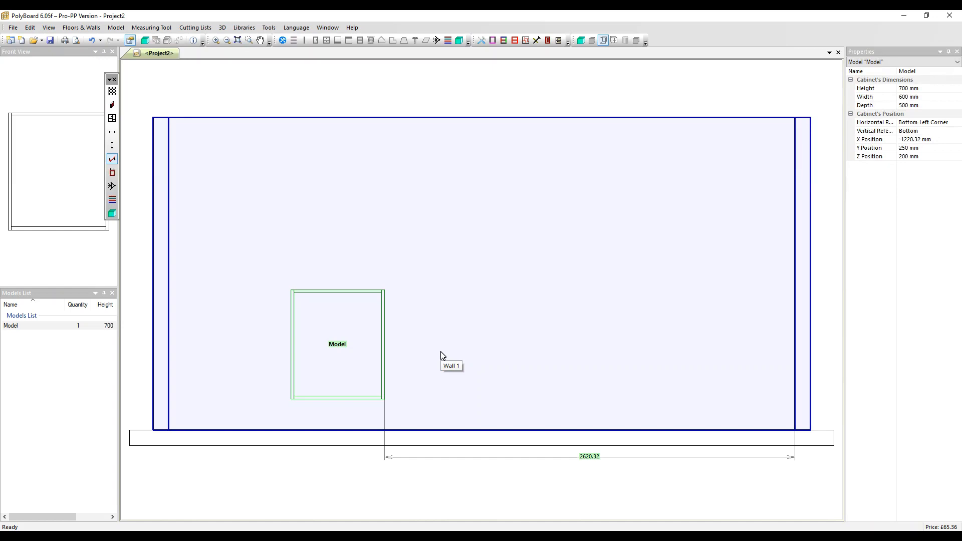
Move the cabinet down 200 mm to Z 0 and return to top plan view
{"action": "right_click", "coordinate": [336, 354]}
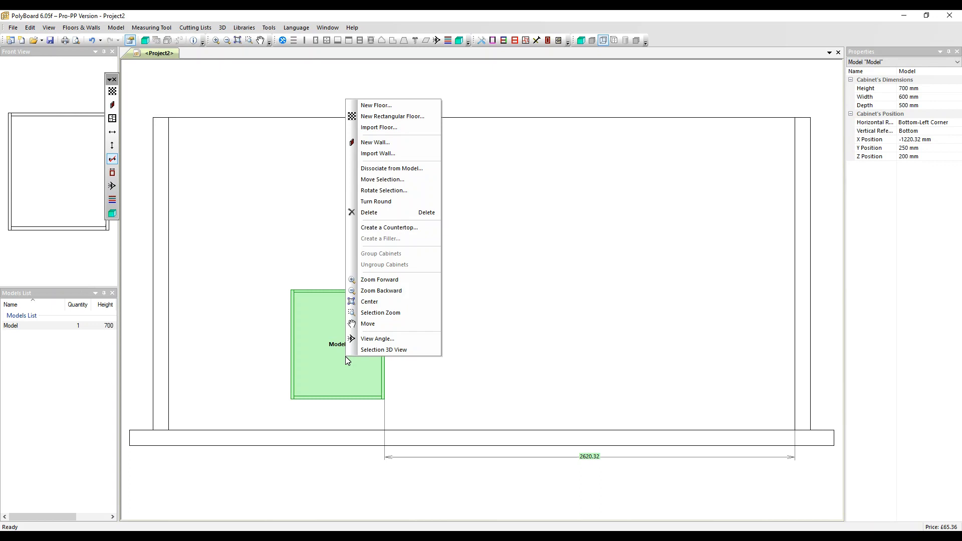
{"action": "left_click", "coordinate": [373, 180]}
{"action": "type", "text": "-20"}
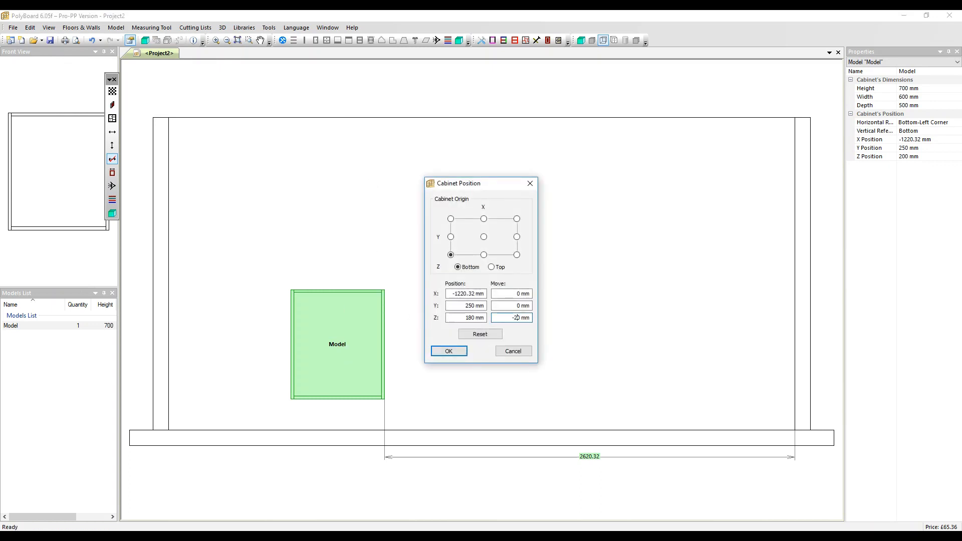
{"action": "left_click", "coordinate": [448, 351]}
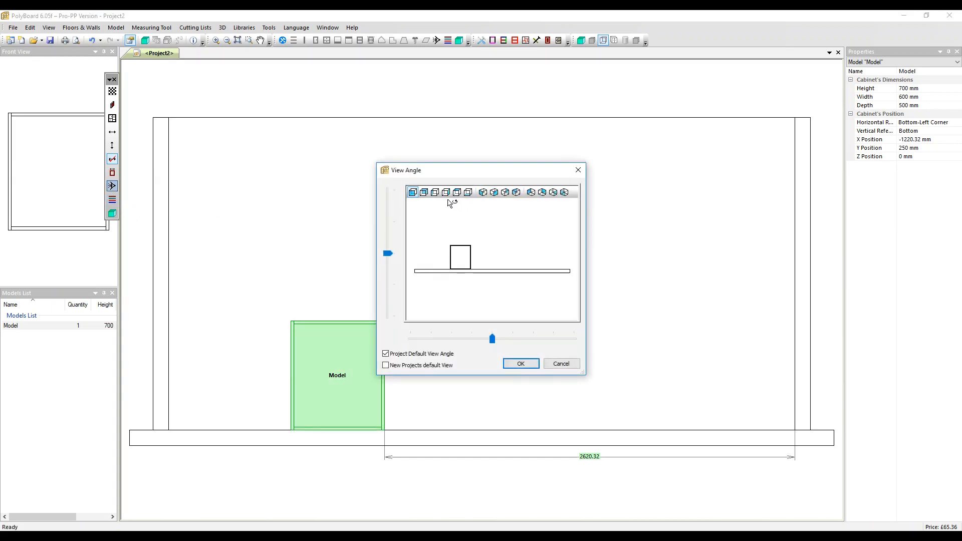
{"action": "left_click", "coordinate": [521, 363]}
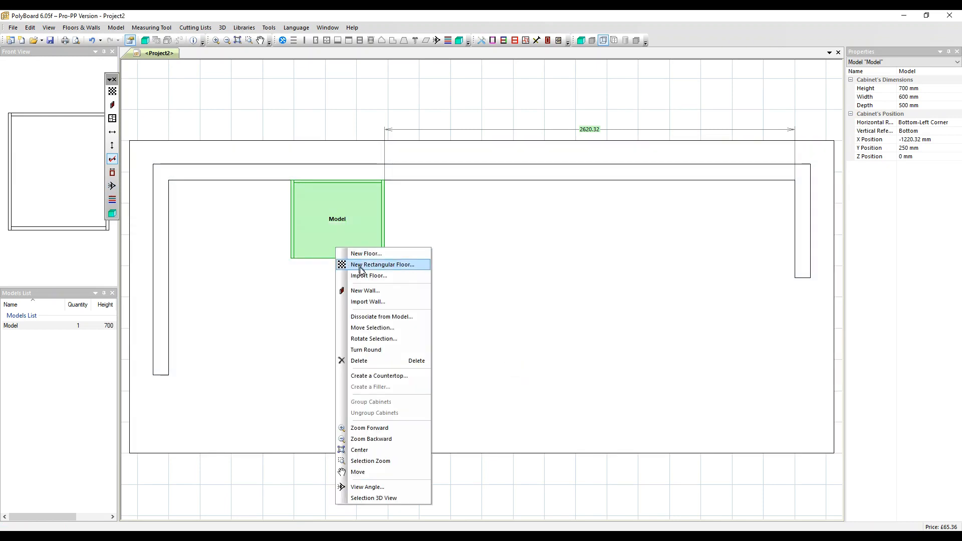
{"action": "left_click", "coordinate": [373, 338]}
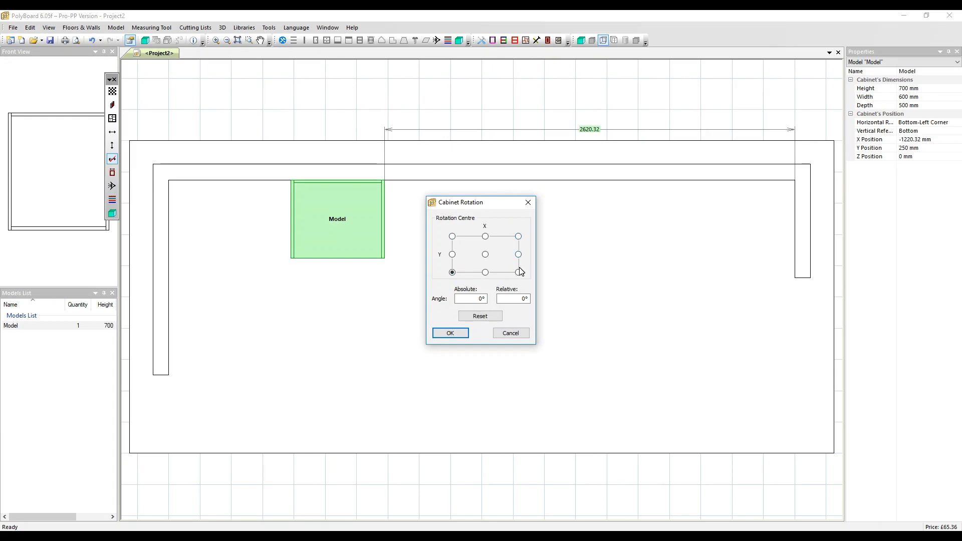
Rotate the cabinet -90° about its top-left rotation centre
{"action": "left_click", "coordinate": [452, 236]}
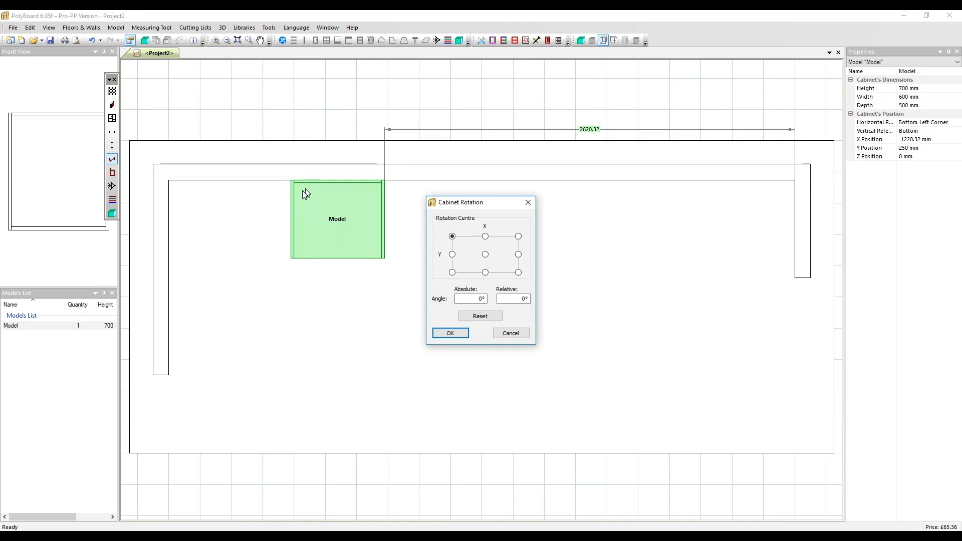
{"action": "left_click", "coordinate": [469, 299]}
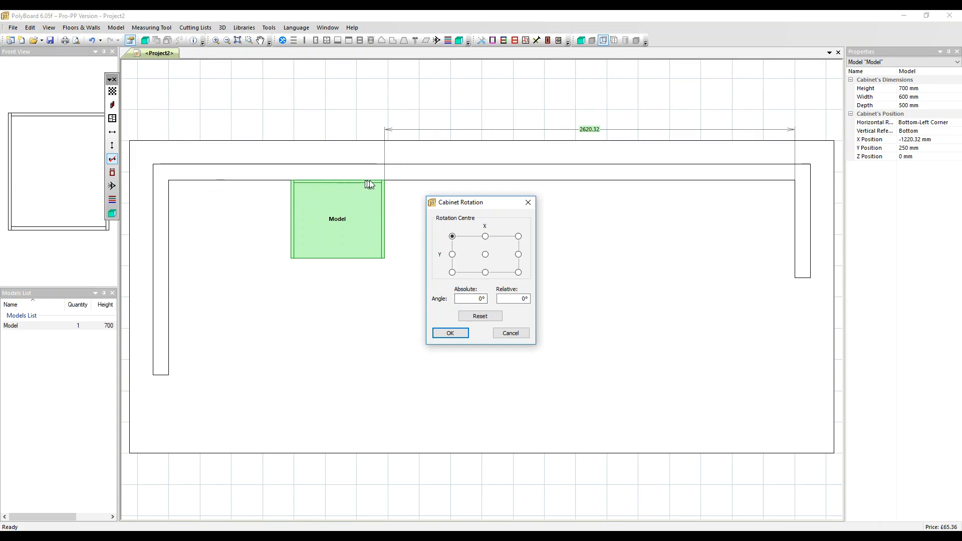
{"action": "mouse_move", "coordinate": [532, 321]}
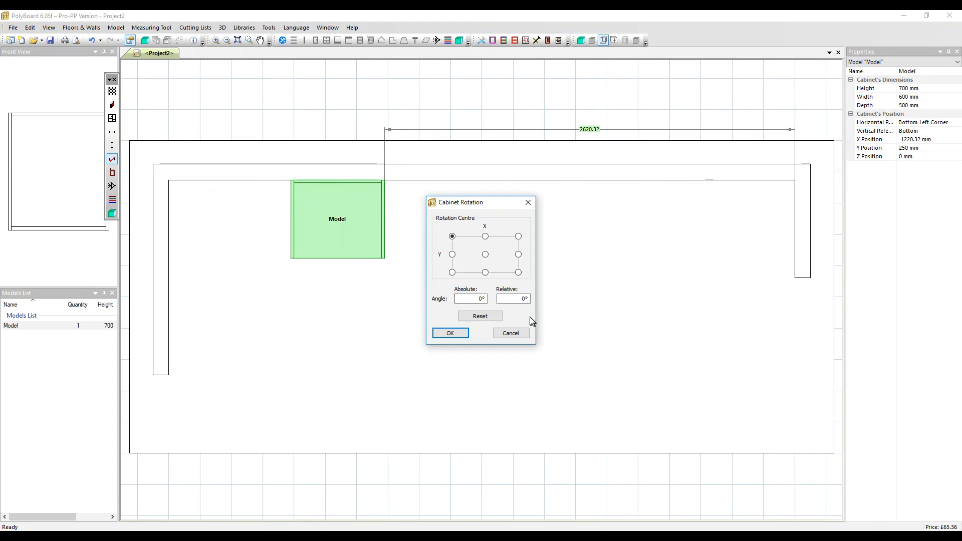
{"action": "mouse_move", "coordinate": [522, 310]}
{"action": "type", "text": "-90"}
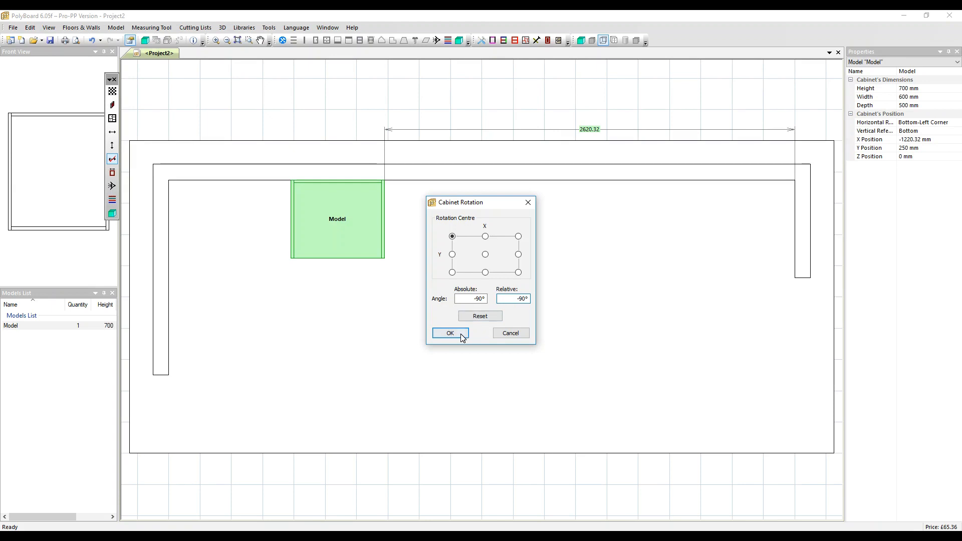
{"action": "left_click", "coordinate": [450, 333]}
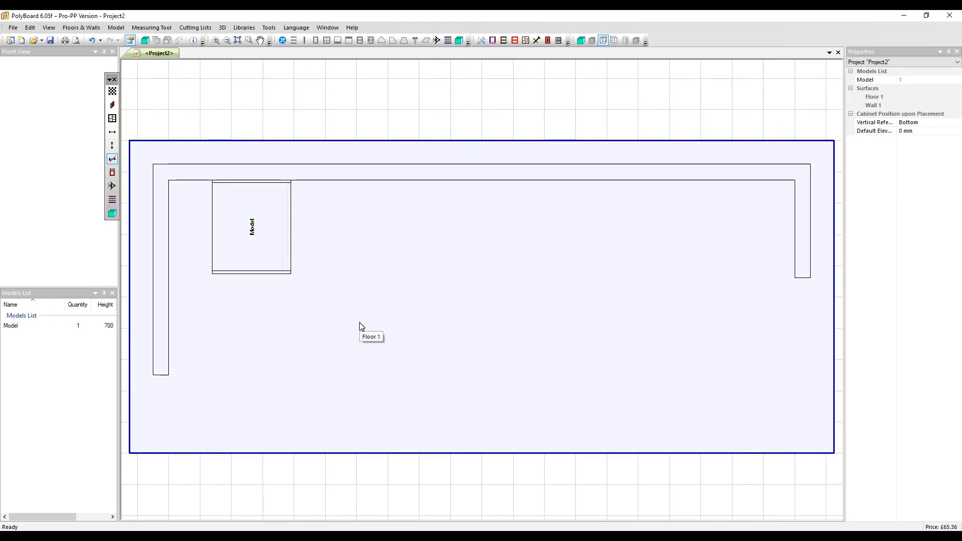
{"action": "mouse_move", "coordinate": [298, 224]}
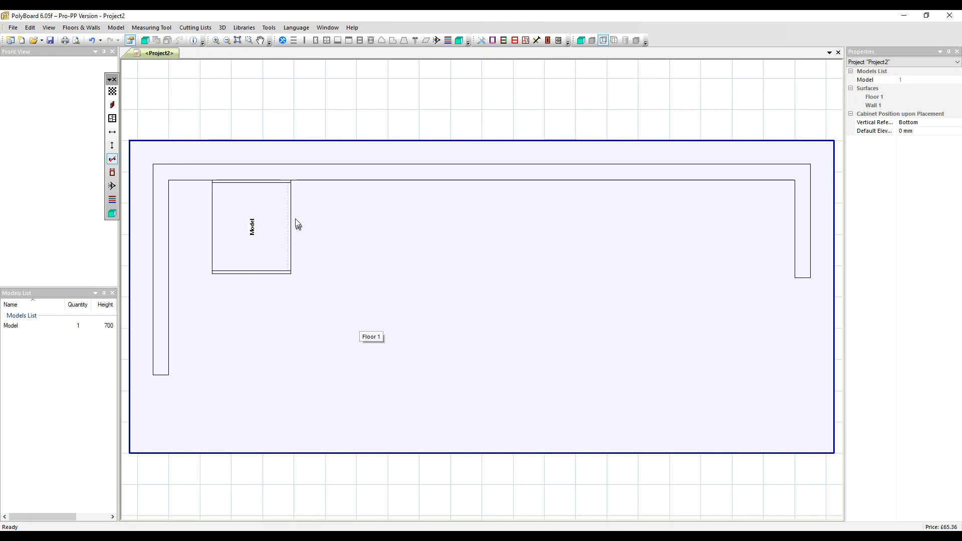
Drag the cabinet's rotation handle until it sits square against the back wall again
{"action": "left_click", "coordinate": [251, 227]}
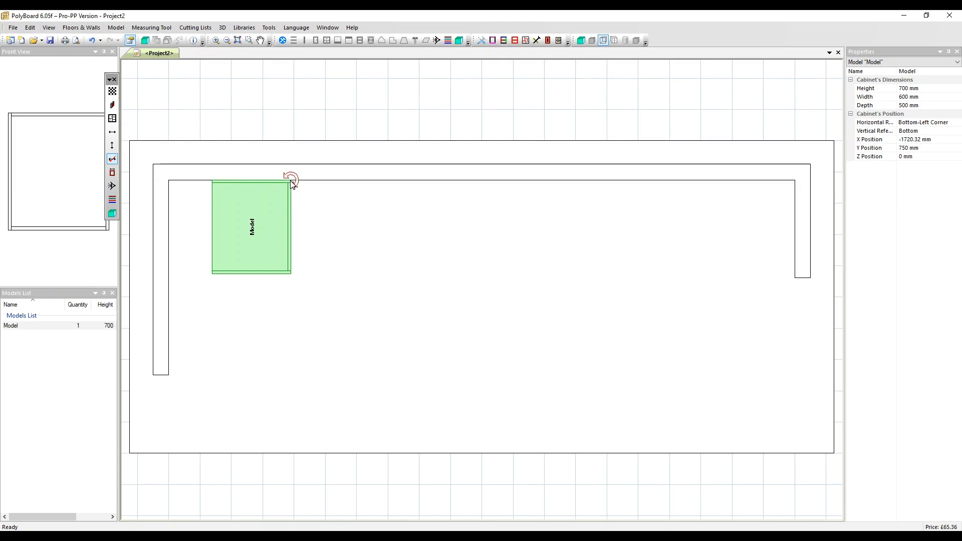
{"action": "mouse_move", "coordinate": [286, 201]}
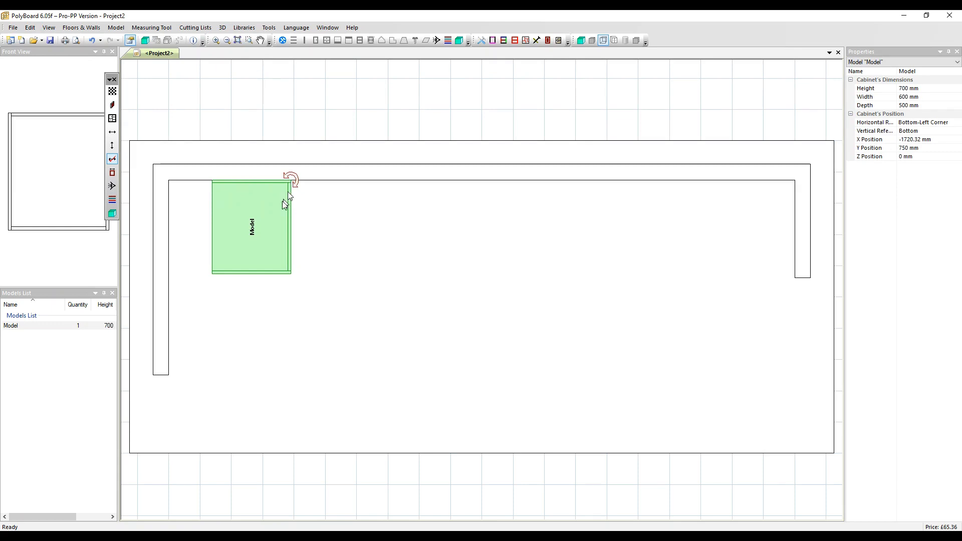
{"action": "left_click_drag", "start_coordinate": [293, 178], "coordinate": [257, 273]}
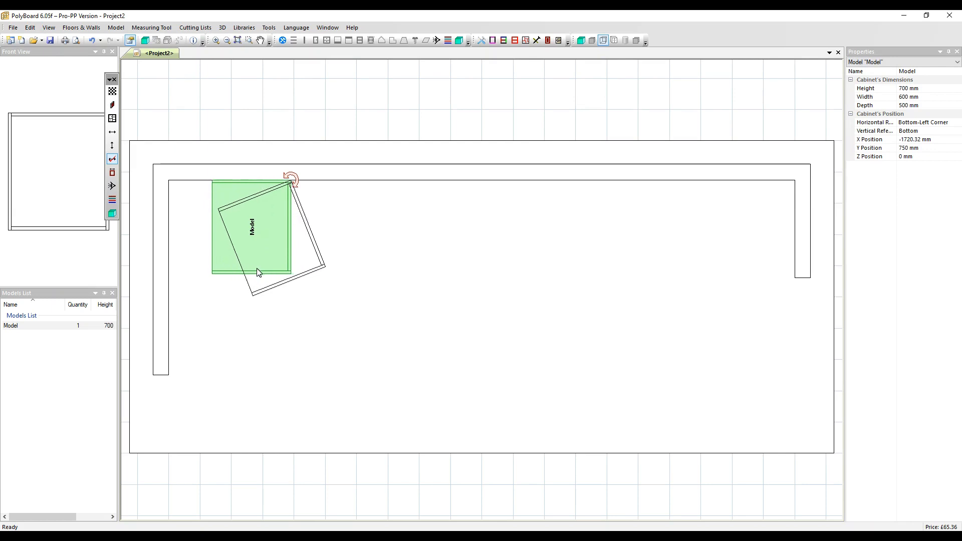
{"action": "left_click_drag", "start_coordinate": [257, 272], "coordinate": [326, 264]}
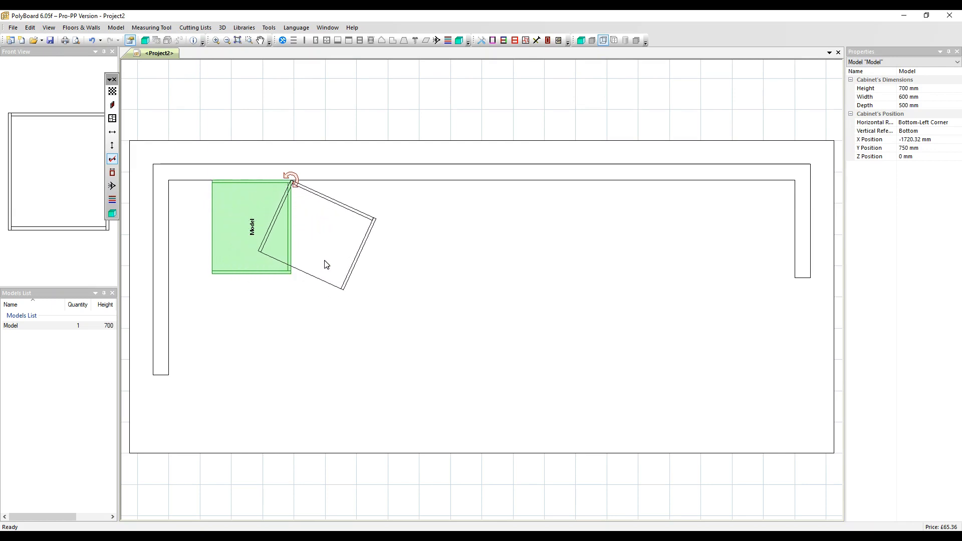
{"action": "left_click_drag", "start_coordinate": [326, 265], "coordinate": [345, 240]}
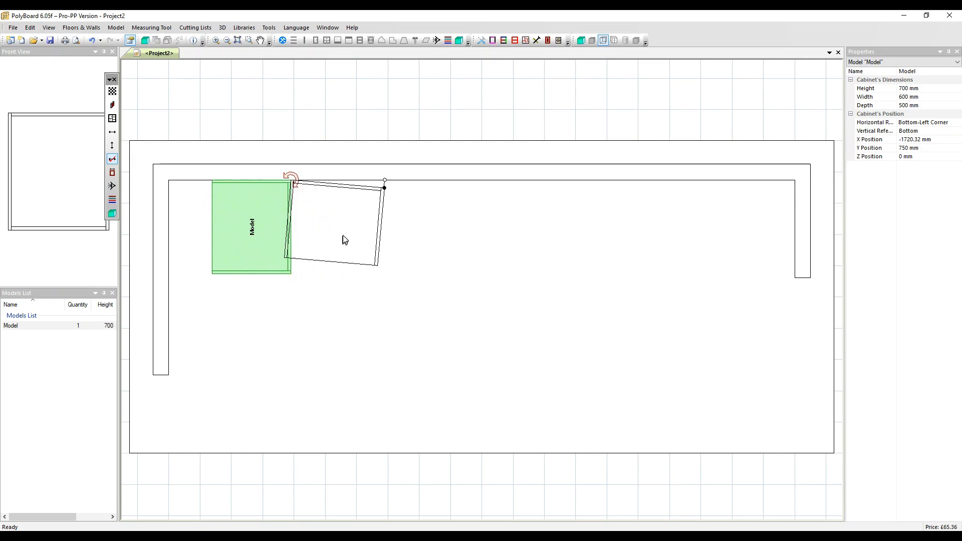
{"action": "left_click_drag", "start_coordinate": [385, 187], "coordinate": [385, 181]}
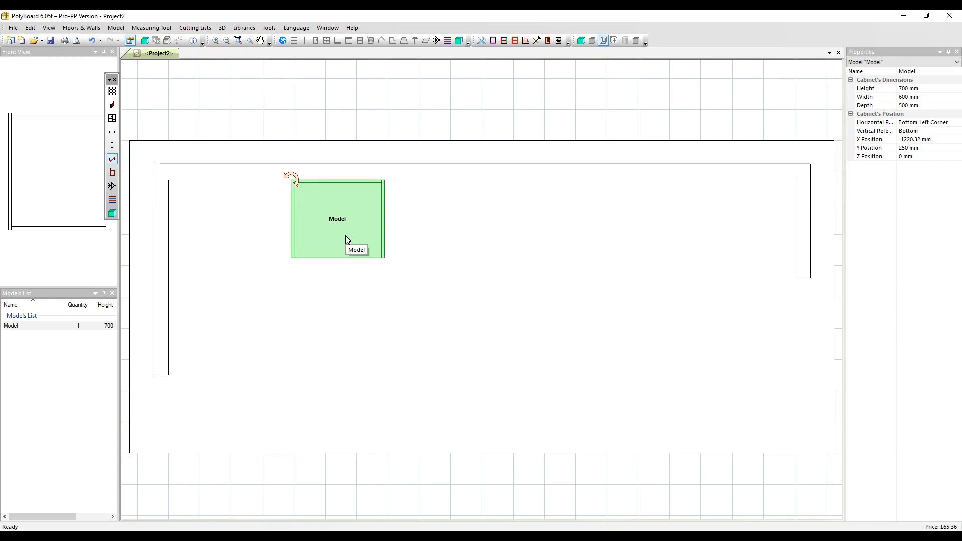
Edit Wall 1's surface, dragging its right vertex down to x 2000, y 375
{"action": "left_click", "coordinate": [597, 172]}
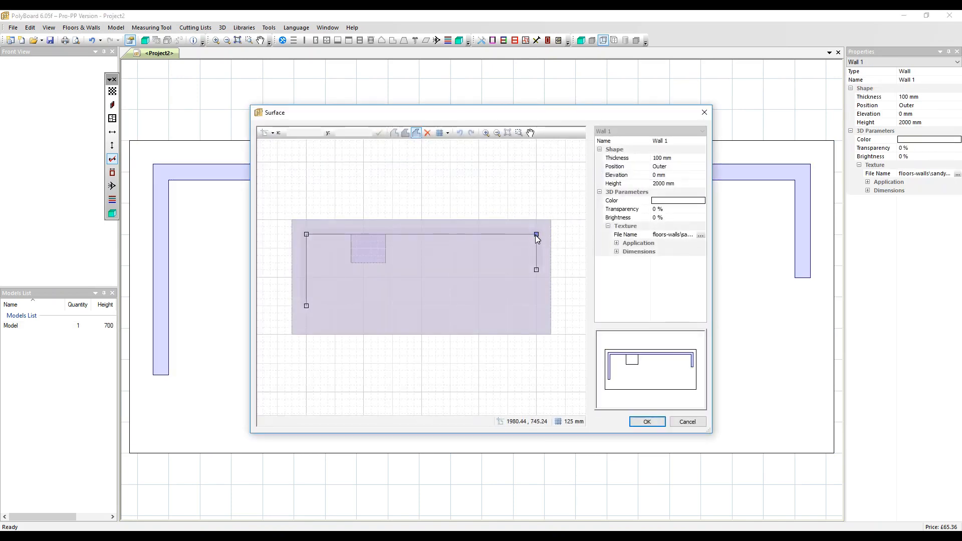
{"action": "left_click_drag", "start_coordinate": [536, 235], "coordinate": [535, 254]}
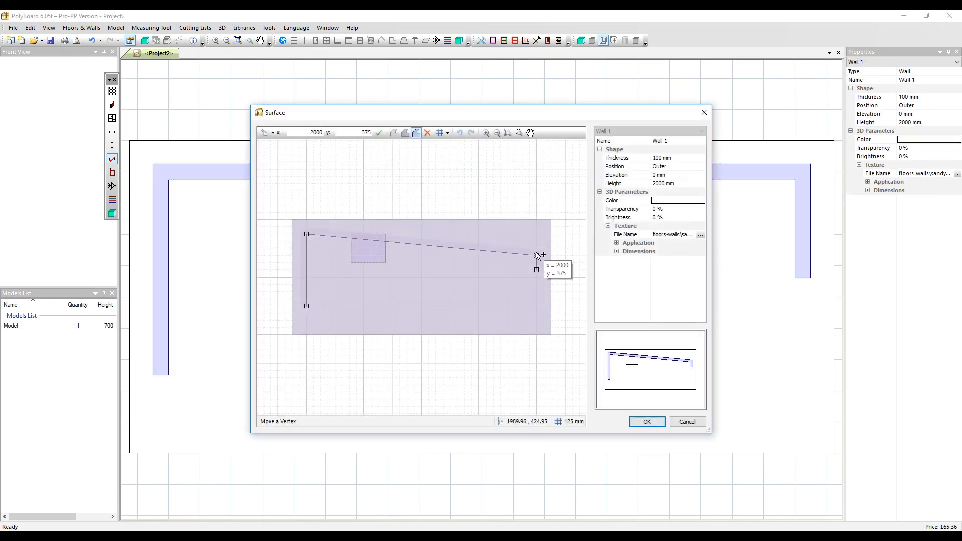
{"action": "left_click", "coordinate": [645, 420]}
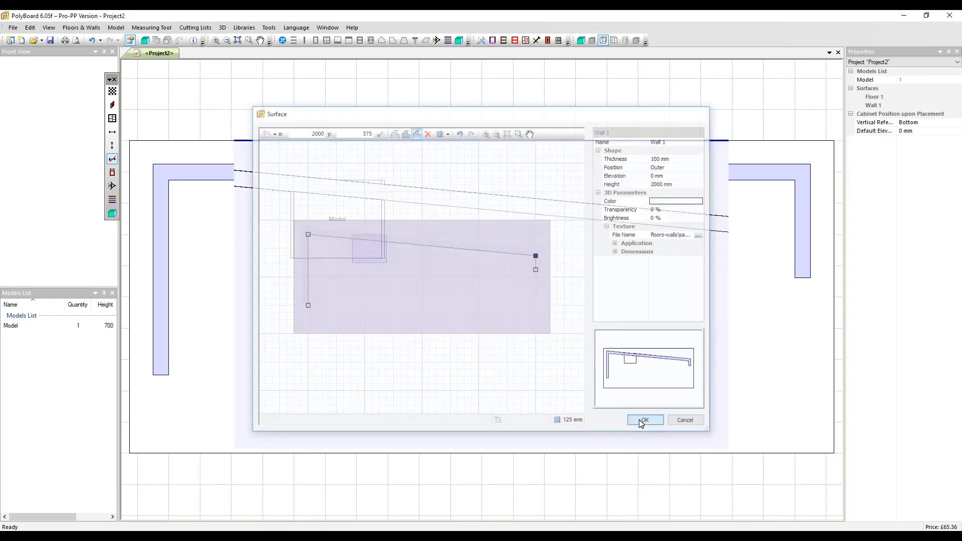
{"action": "left_click", "coordinate": [645, 420]}
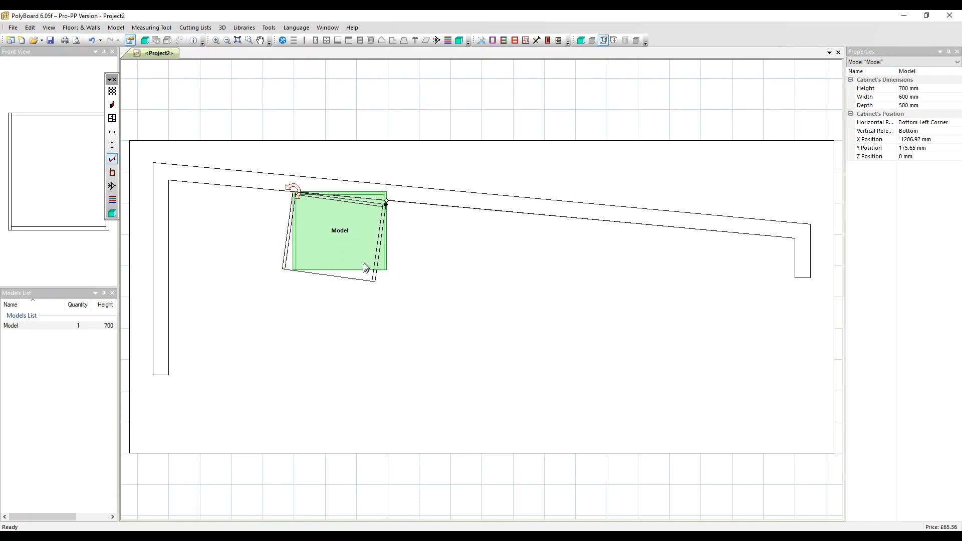
Rotate the cabinet to match the sloped wall, then deselect it
{"action": "left_click_drag", "start_coordinate": [365, 268], "coordinate": [367, 265]}
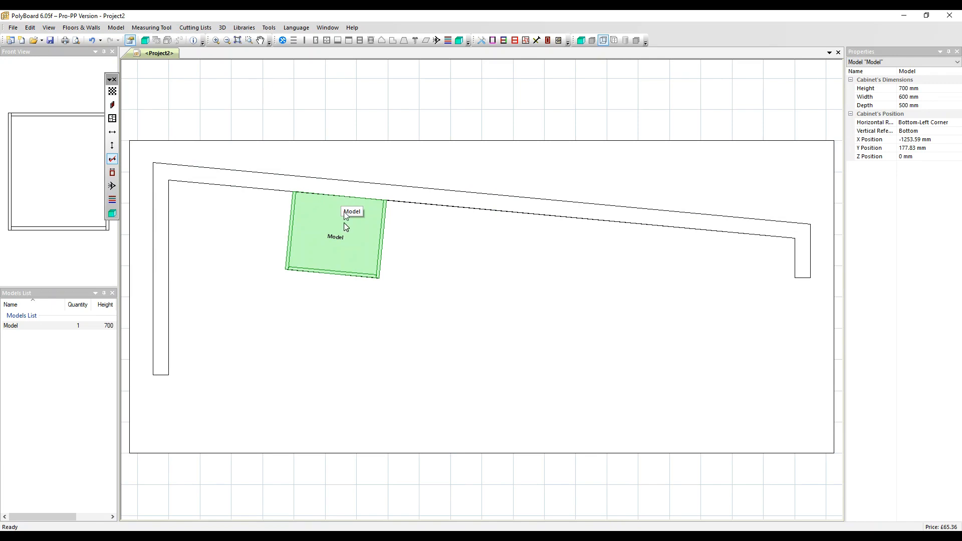
{"action": "left_click", "coordinate": [366, 352]}
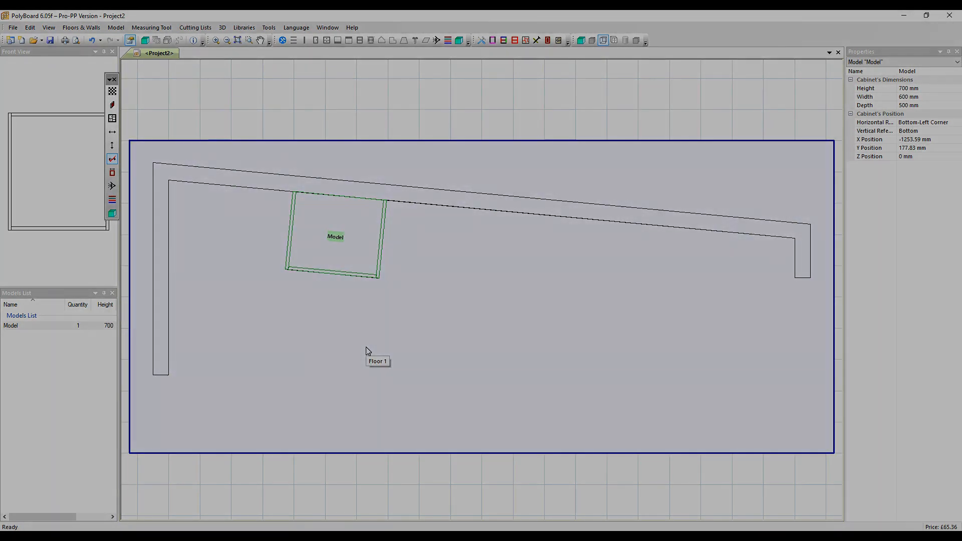